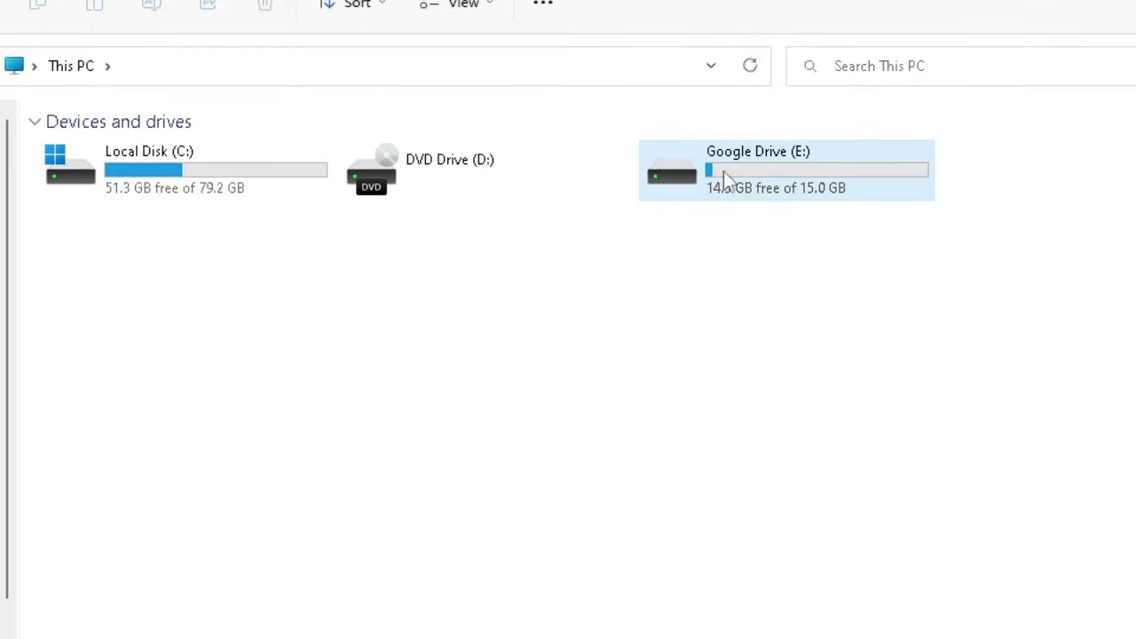
mouse_move(777, 197)
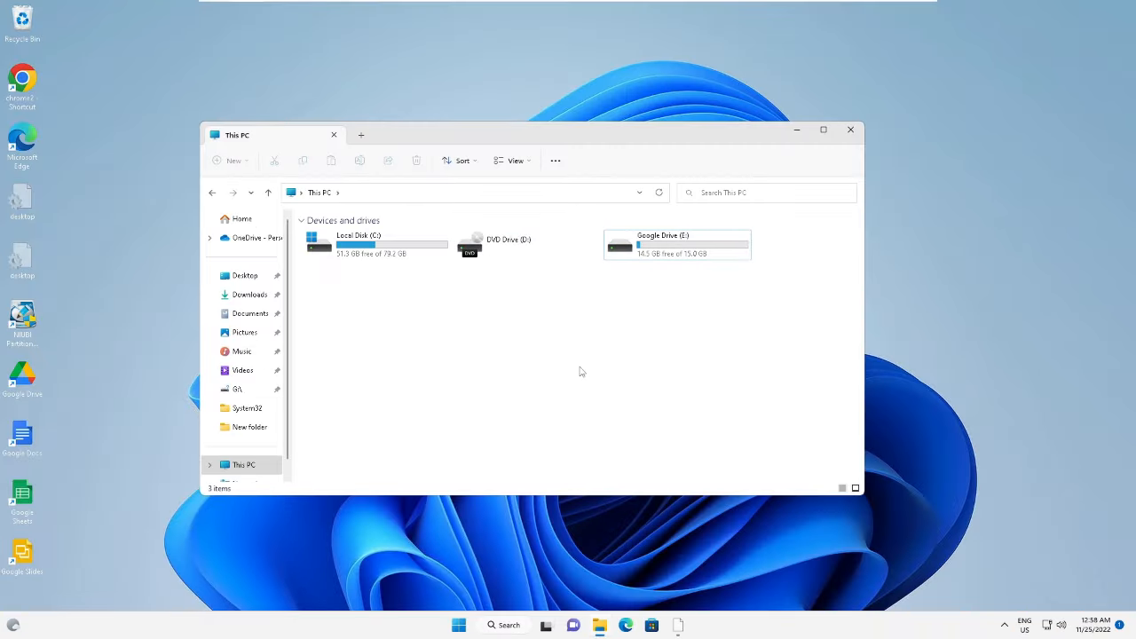
mouse_move(909, 518)
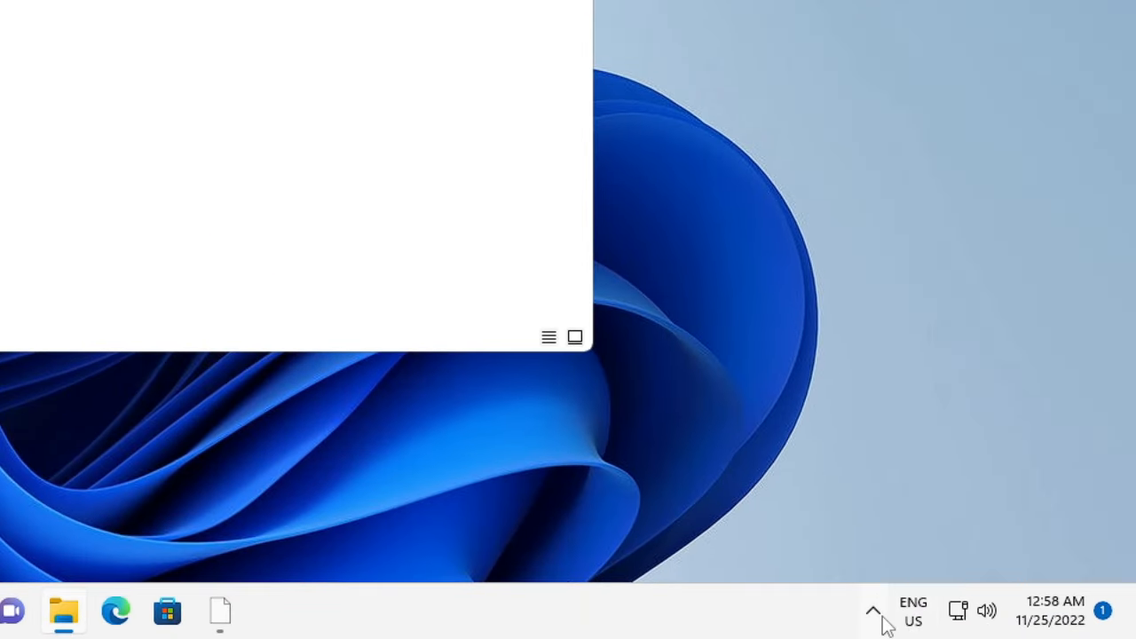
mouse_move(873, 612)
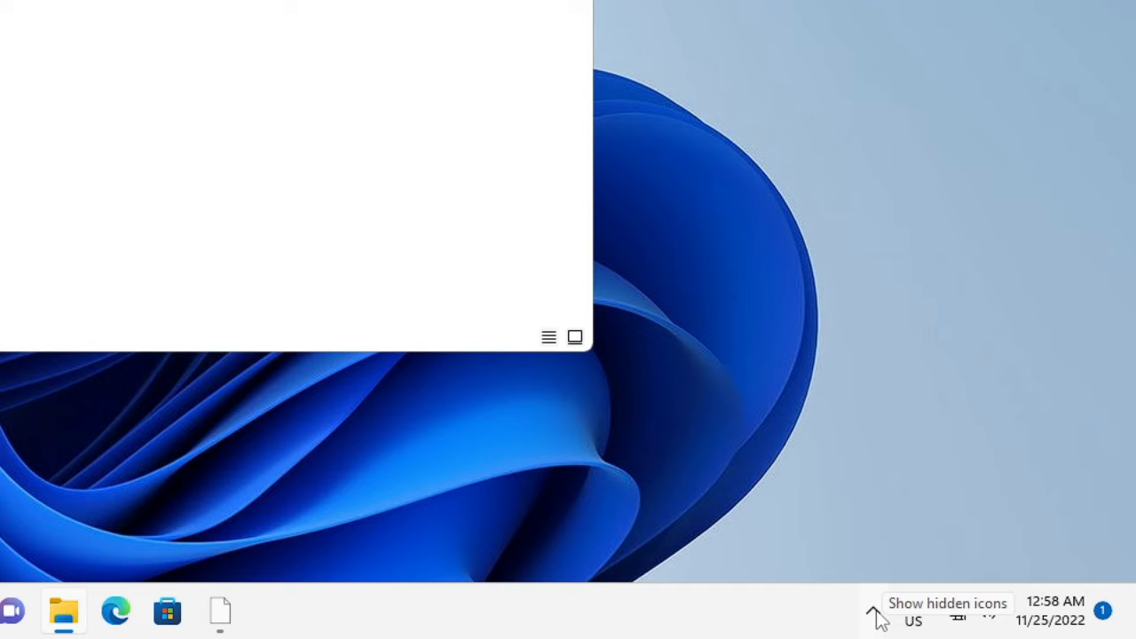
Step: Quit Google Drive from its tray status panel so the E: drive leaves This PC
left_click(874, 612)
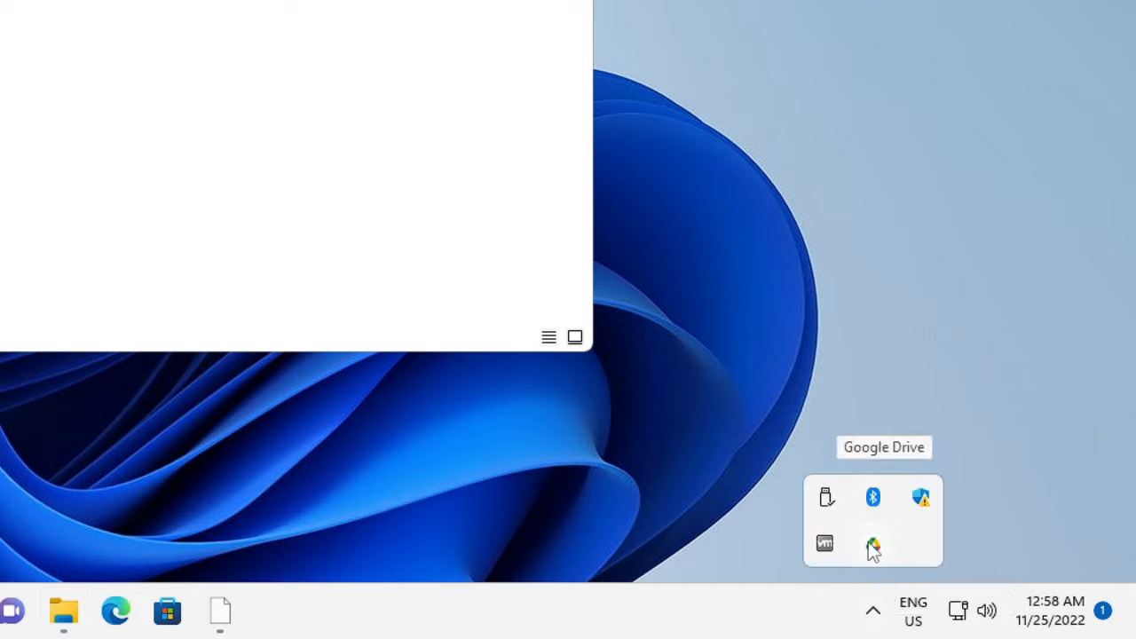
mouse_move(881, 554)
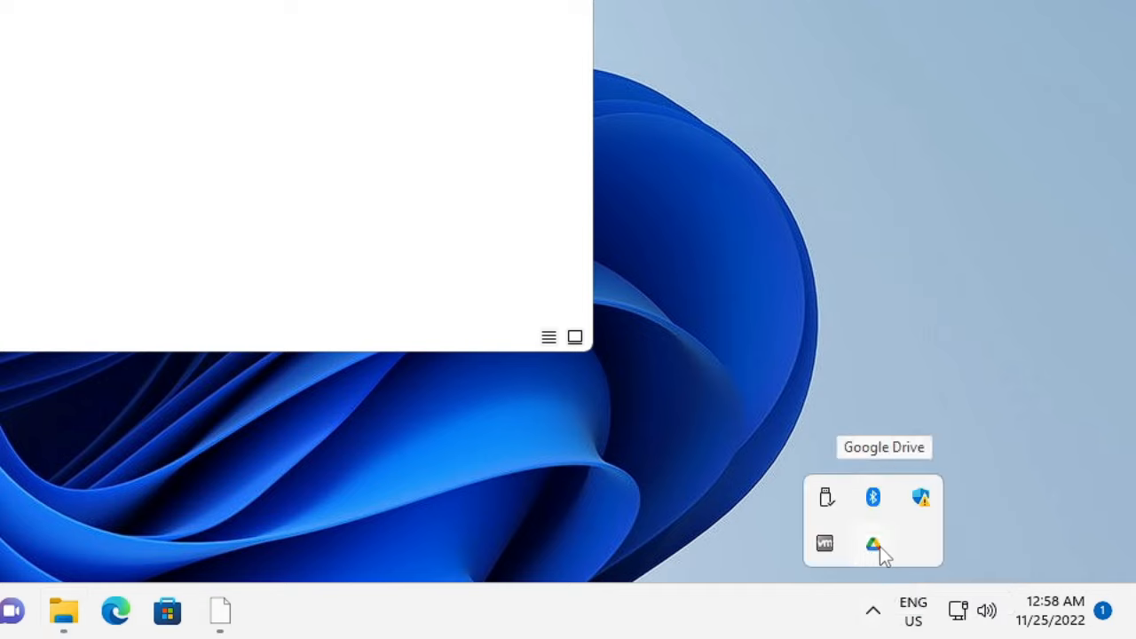
left_click(873, 545)
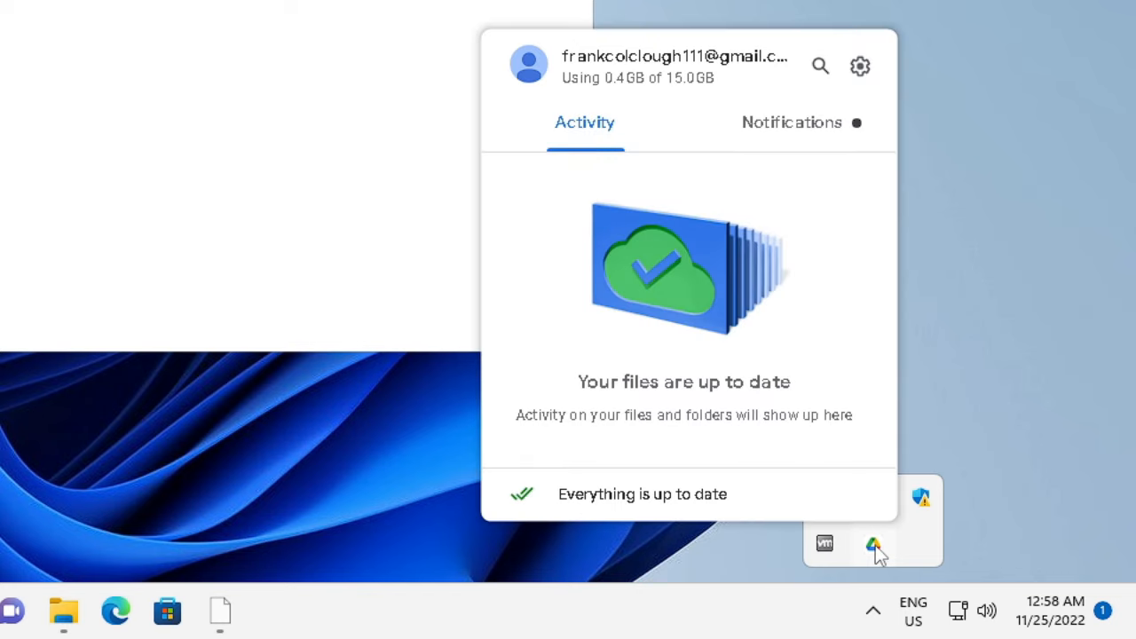
mouse_move(859, 68)
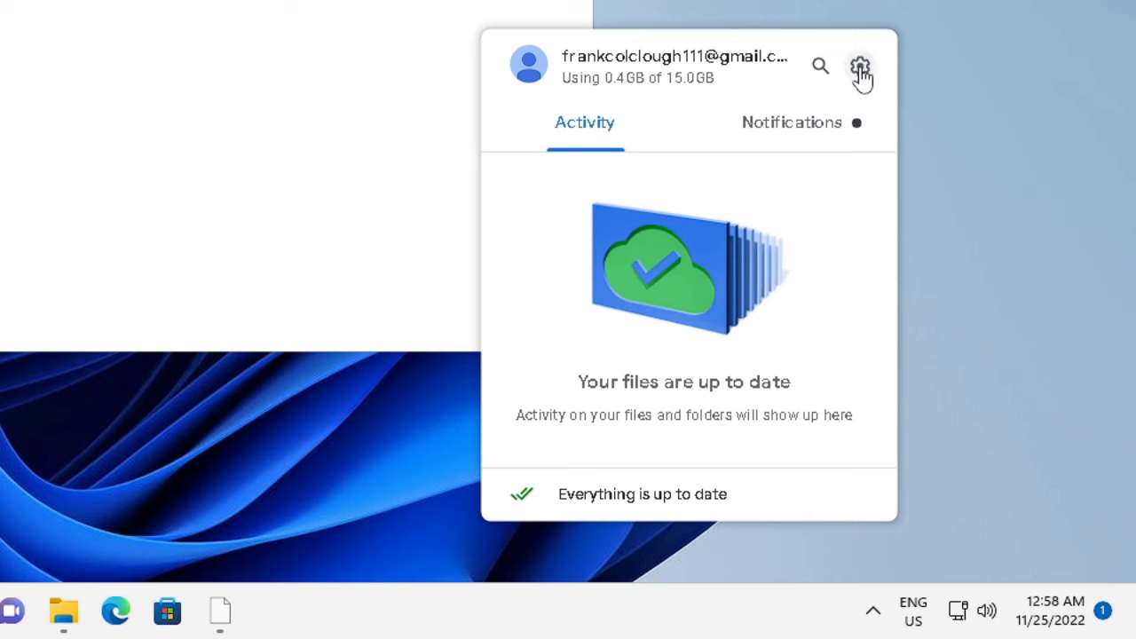
left_click(859, 66)
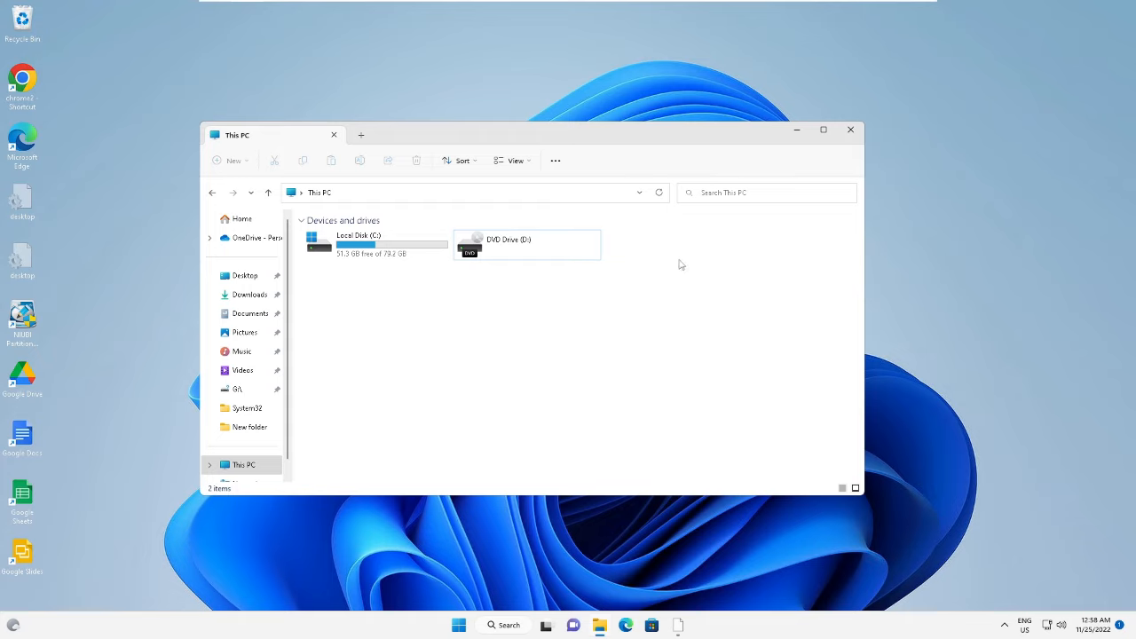
mouse_move(661, 252)
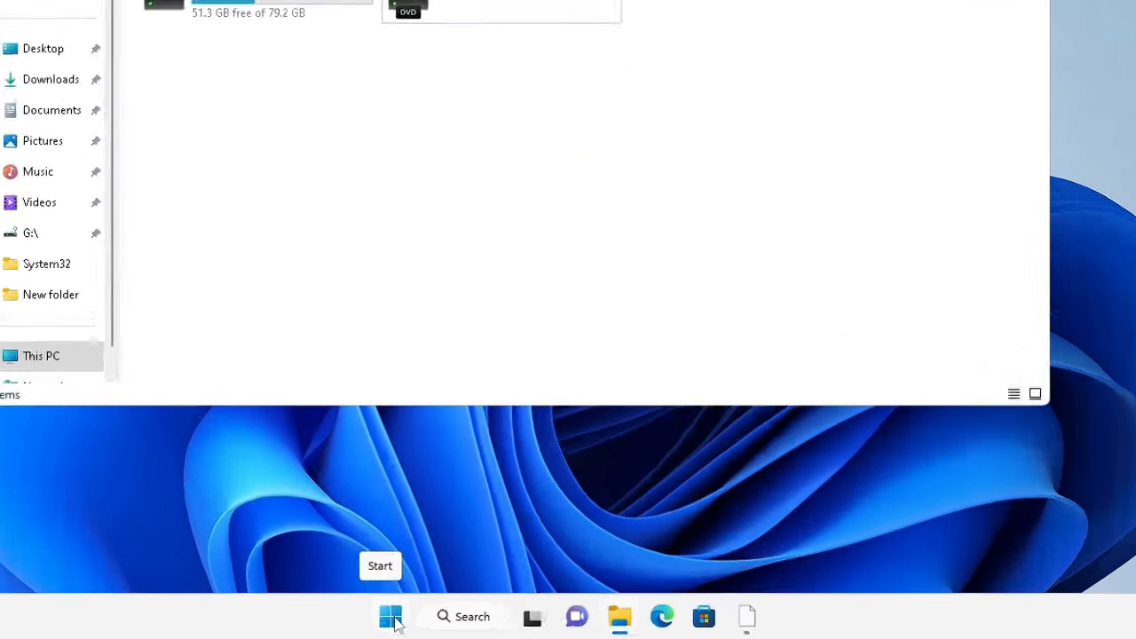
Step: Bring up Windows Settings from the Start button's shortcut menu
right_click(390, 616)
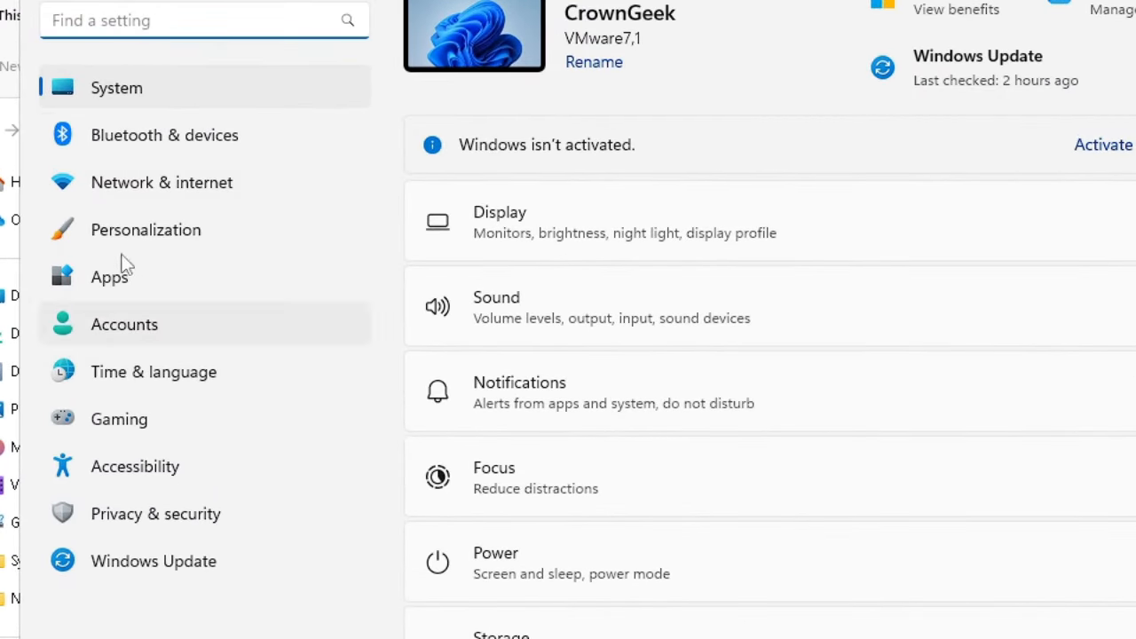
Step: Filter Installed apps by 'google' and start uninstalling Google Drive
left_click(110, 277)
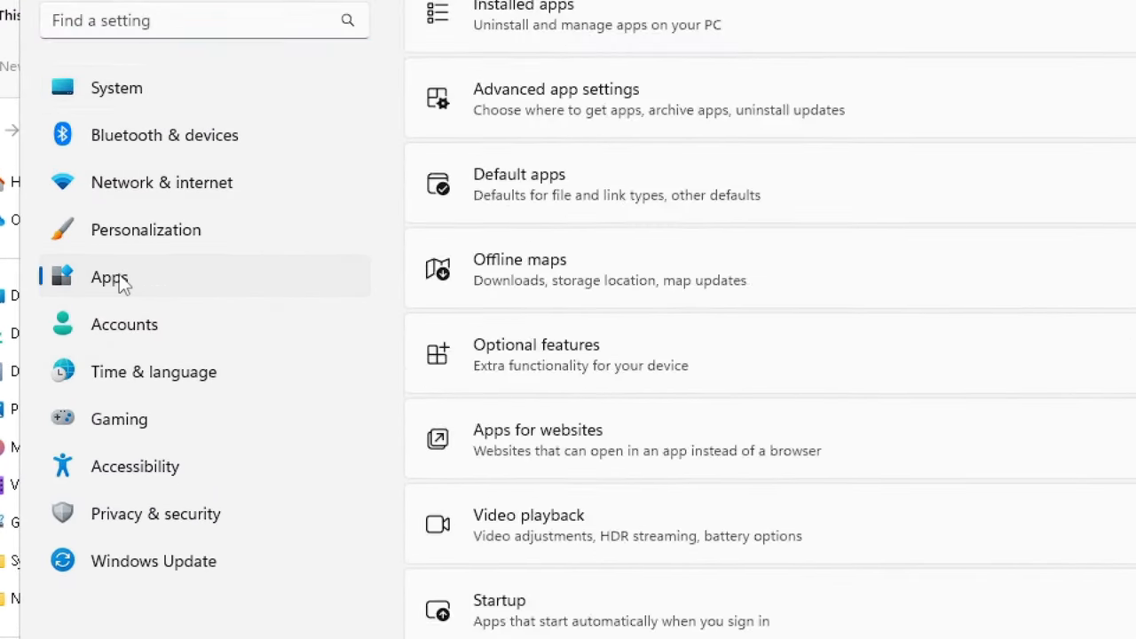
mouse_move(622, 25)
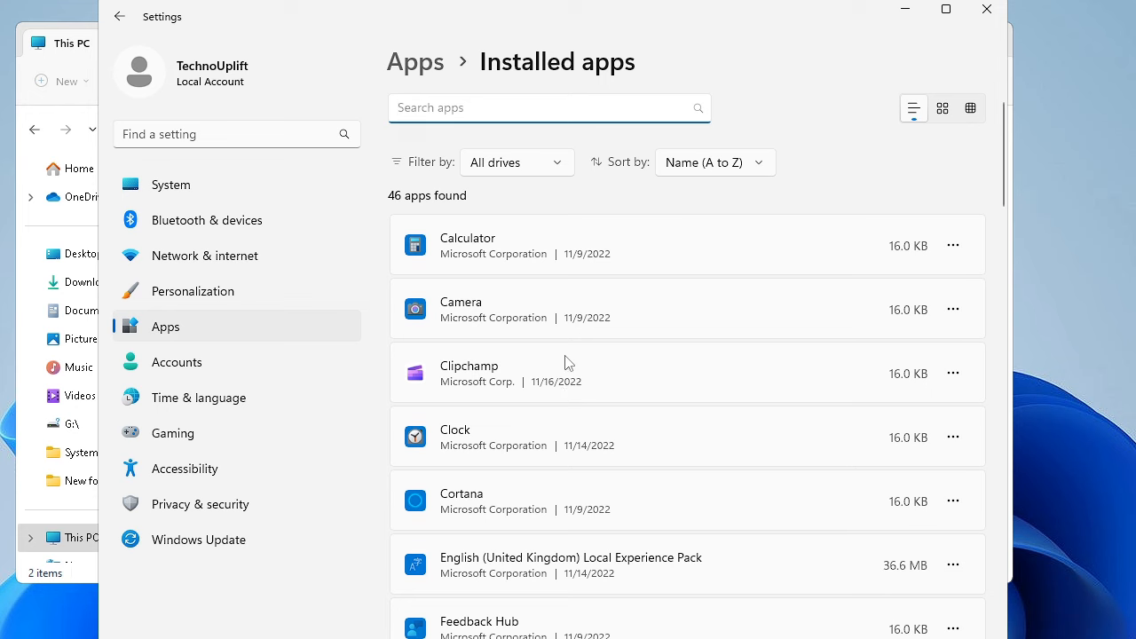
scroll("down", 3)
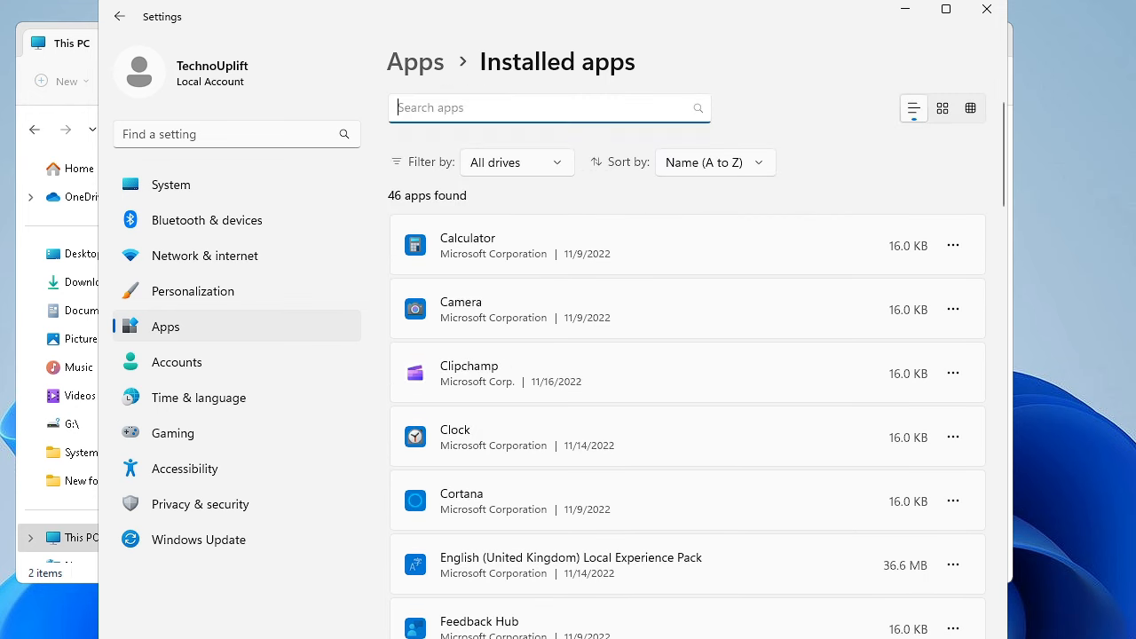
type("google")
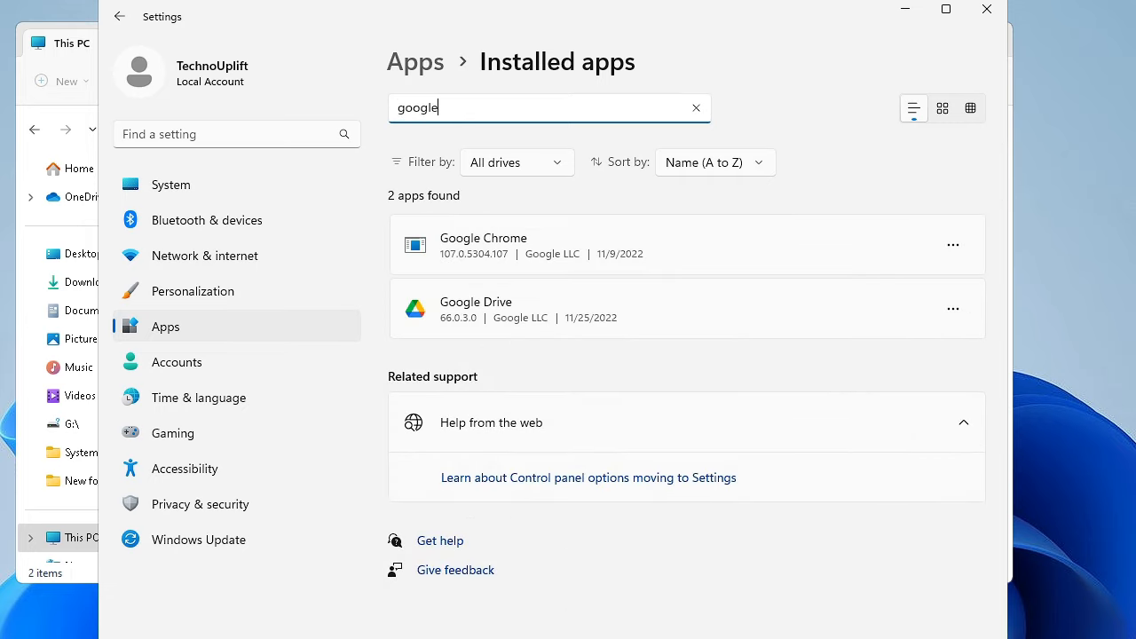
mouse_move(476, 327)
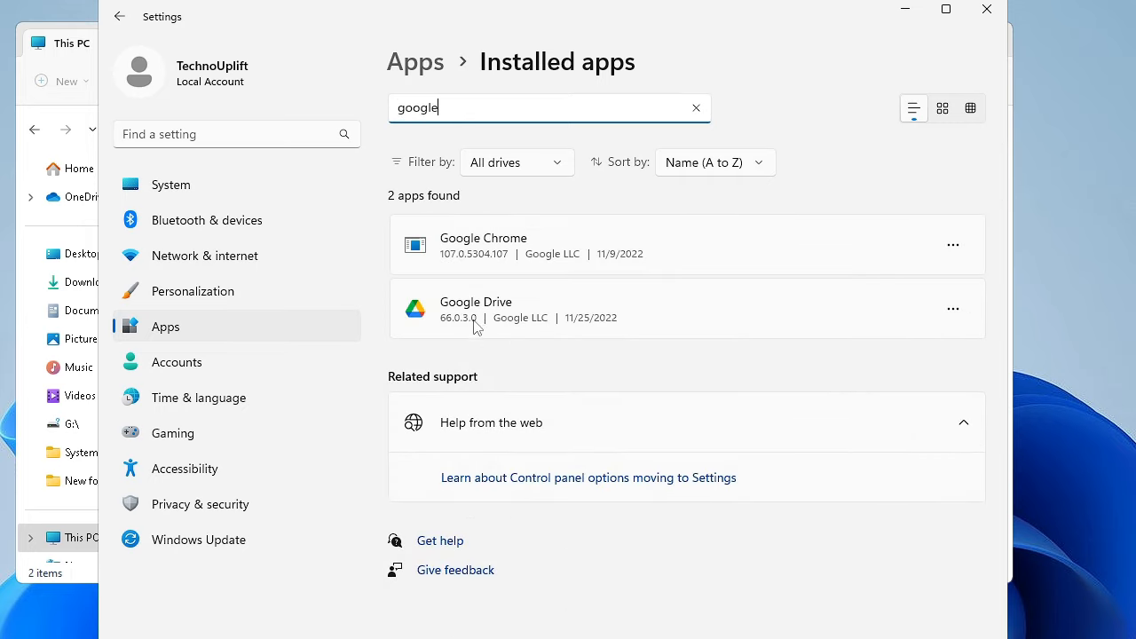
mouse_move(870, 322)
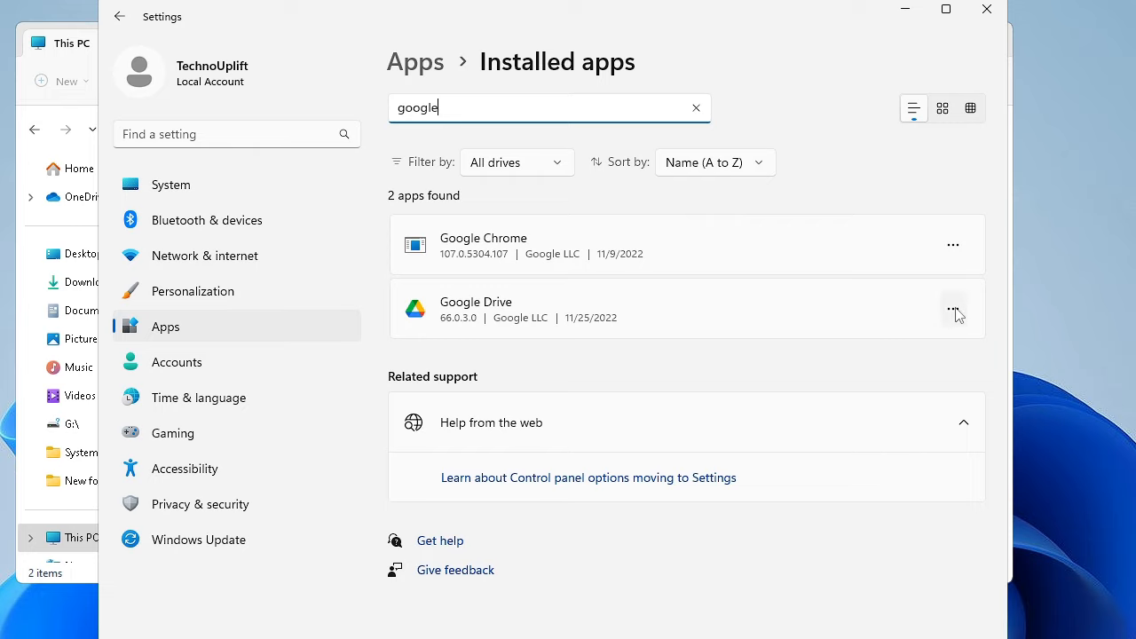
left_click(951, 308)
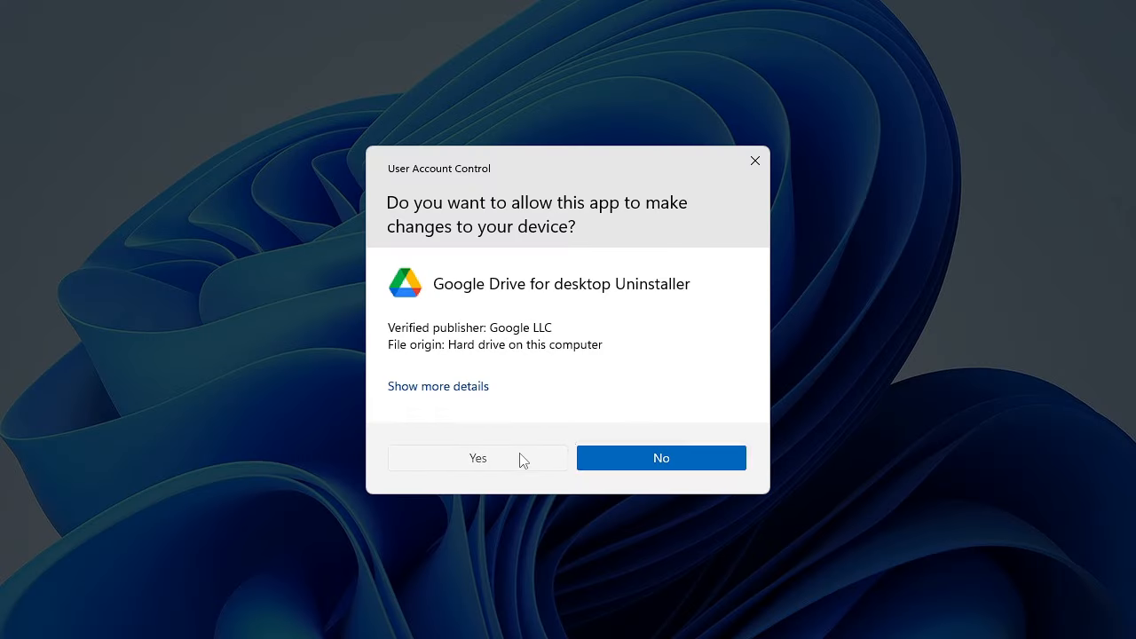
Step: Allow and run the Google Drive uninstaller, leaving only Google Chrome in the search results
left_click(478, 458)
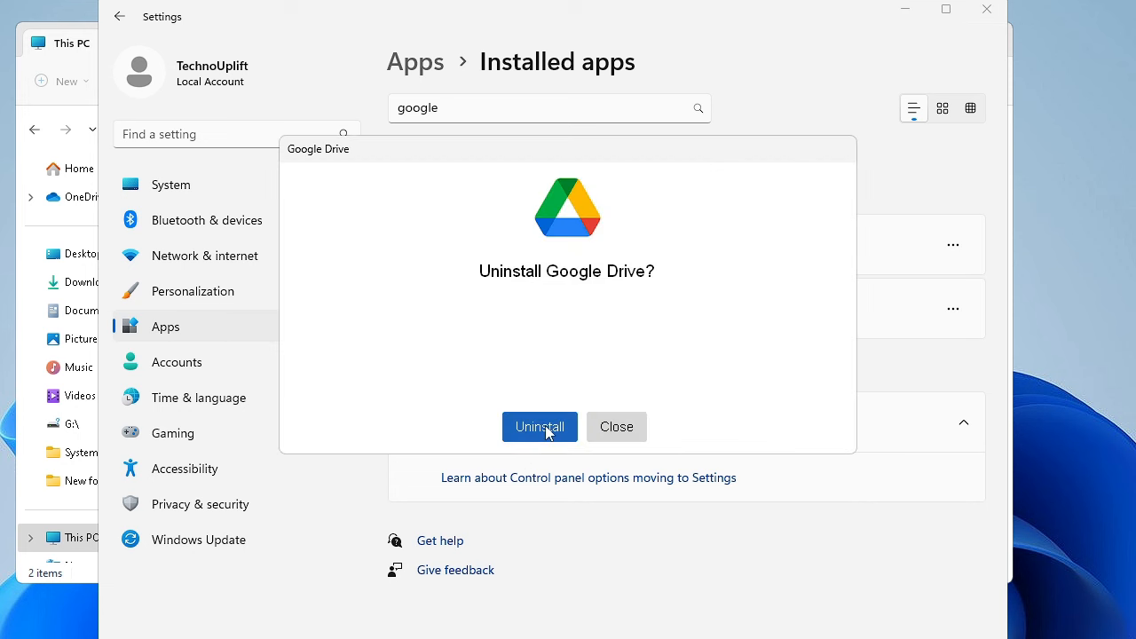
left_click(539, 426)
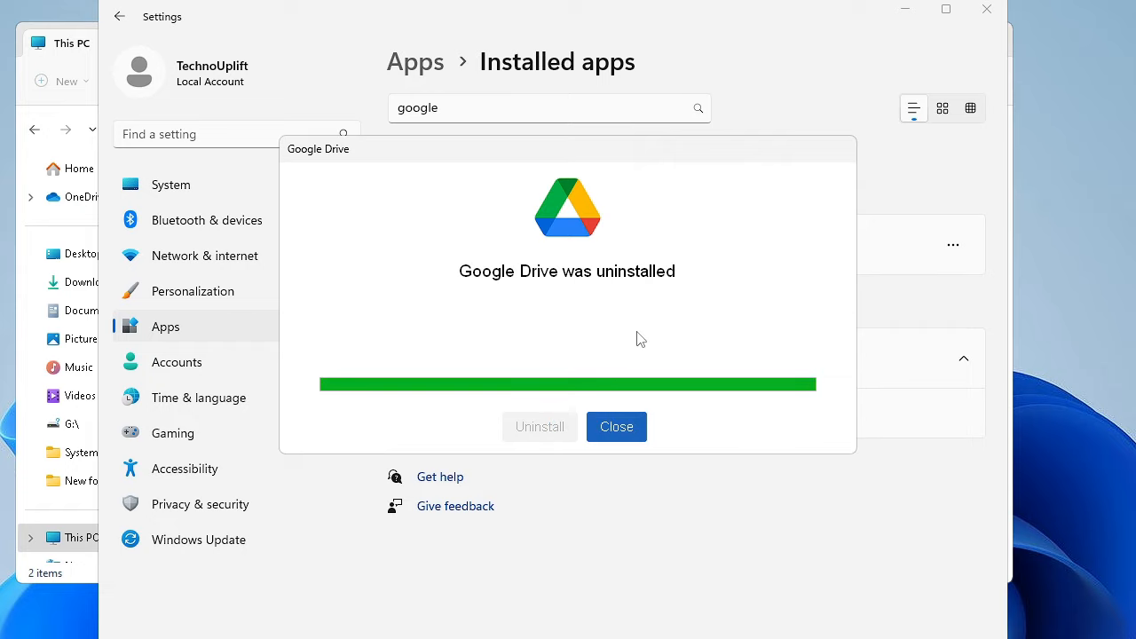
mouse_move(616, 426)
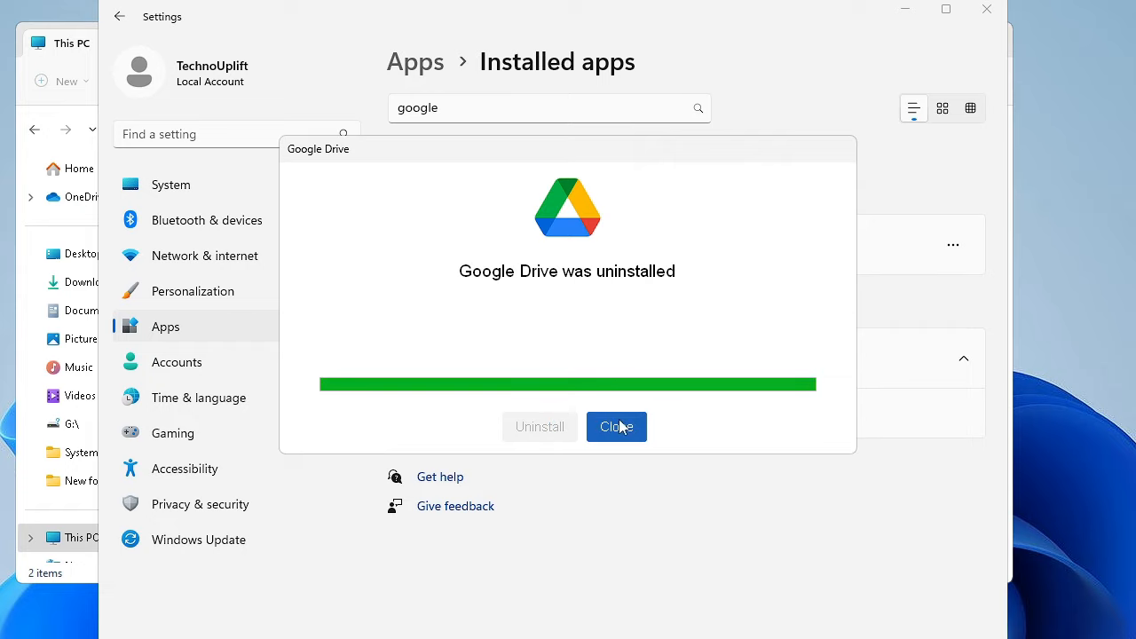
left_click(616, 426)
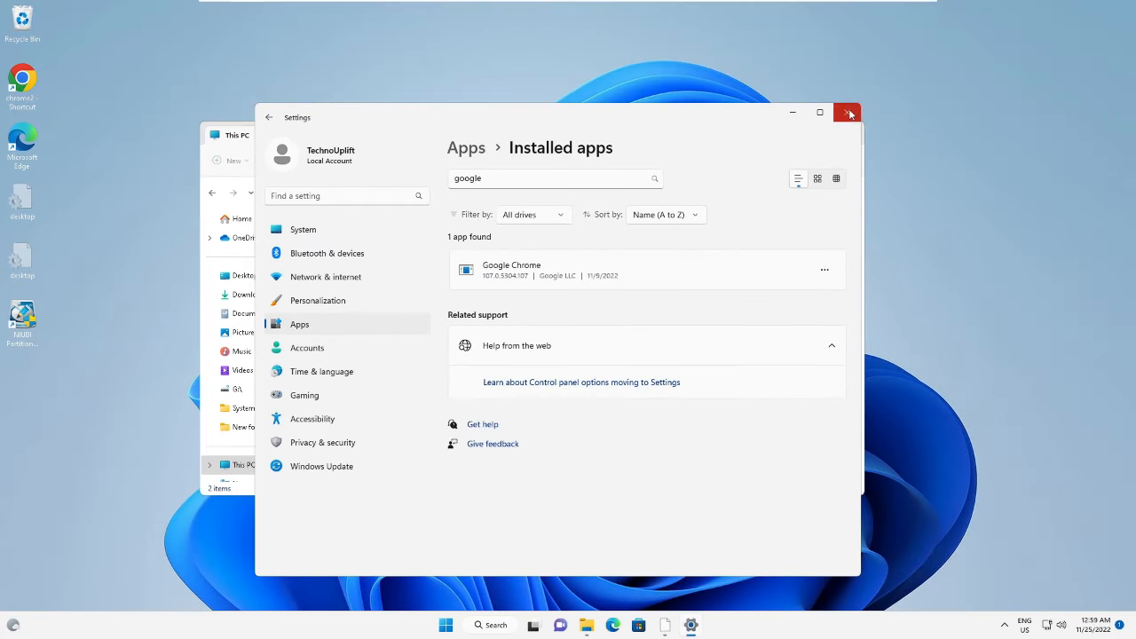
Step: Close Settings so This PC shows only Local Disk C: and DVD Drive D:
left_click(849, 113)
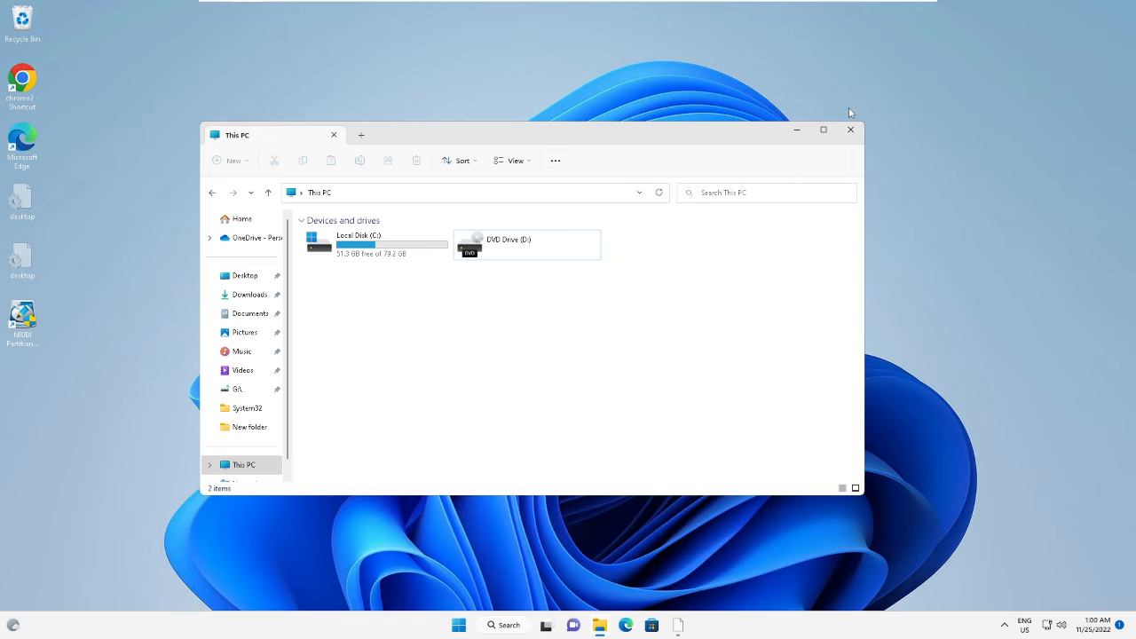
mouse_move(849, 112)
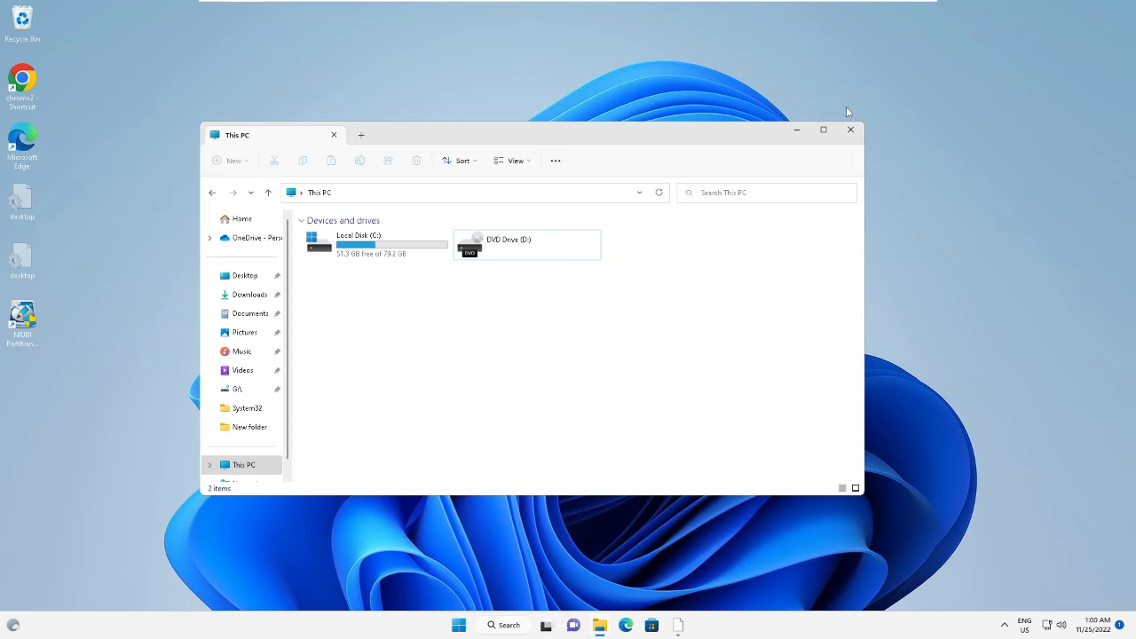